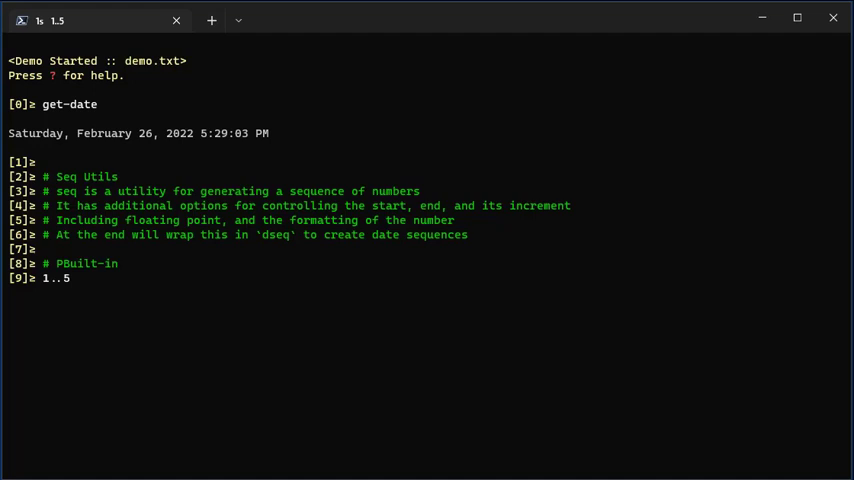
{"action": "mouse_move", "coordinate": [368, 24]}
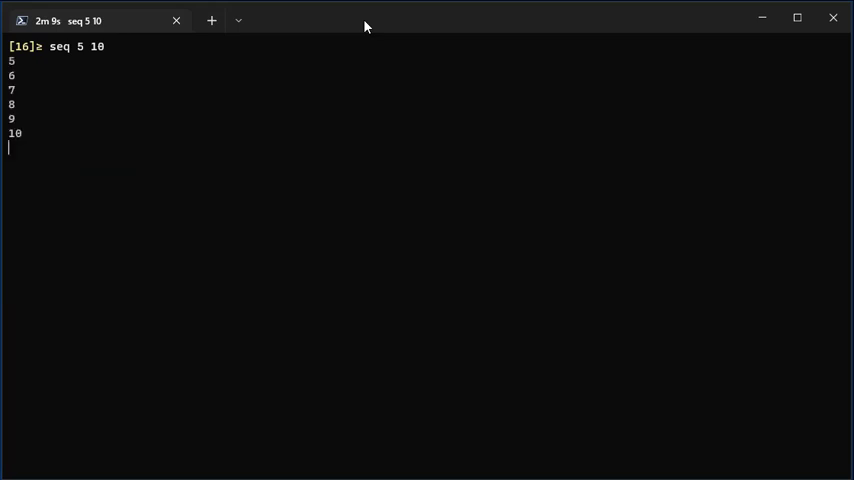
- Run seq 10 2 20 and seq 5 .2 6.6 to count up with integer and decimal increments
{"action": "type", "text": "seq 10 2 20"}
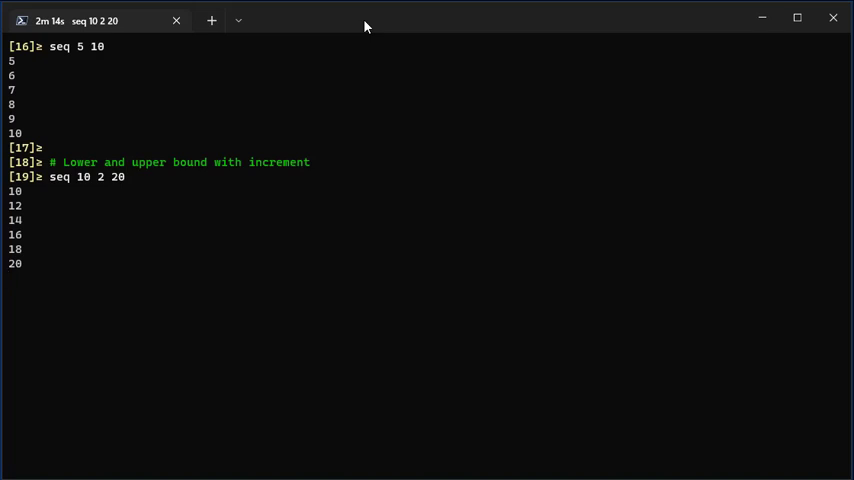
{"action": "type", "text": "seq 5 .2 6.6"}
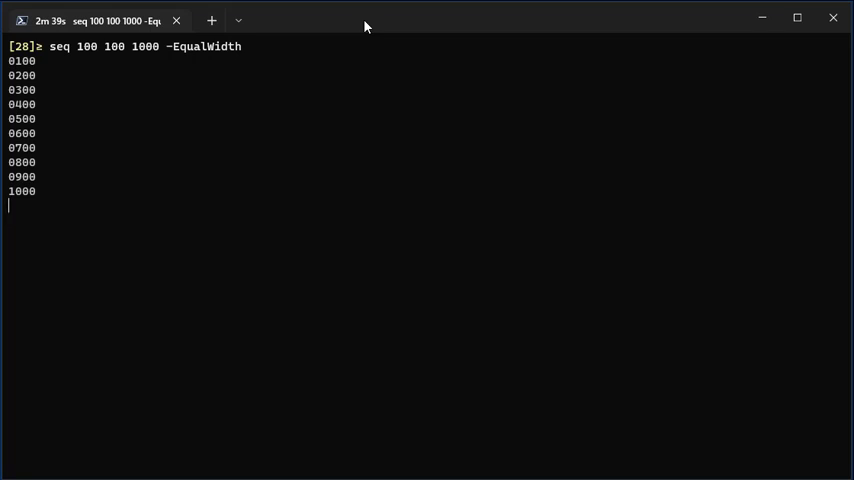
- Print zero-padded 01000–10000 with -EqualWidth, then join 1 to 5 as 1:2:3:4:5 with -Separator :
{"action": "type", "text": "seq 1000 1000 10000 -EqualWidth"}
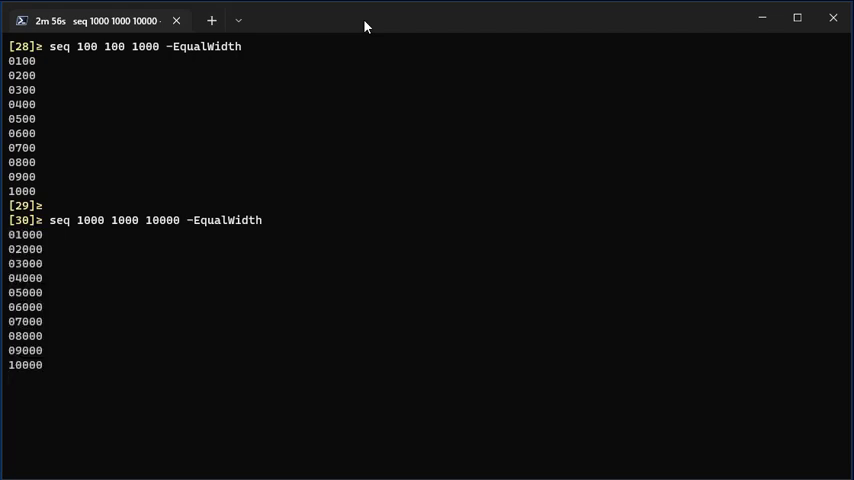
{"action": "type", "text": "seq 5 -Separator :"}
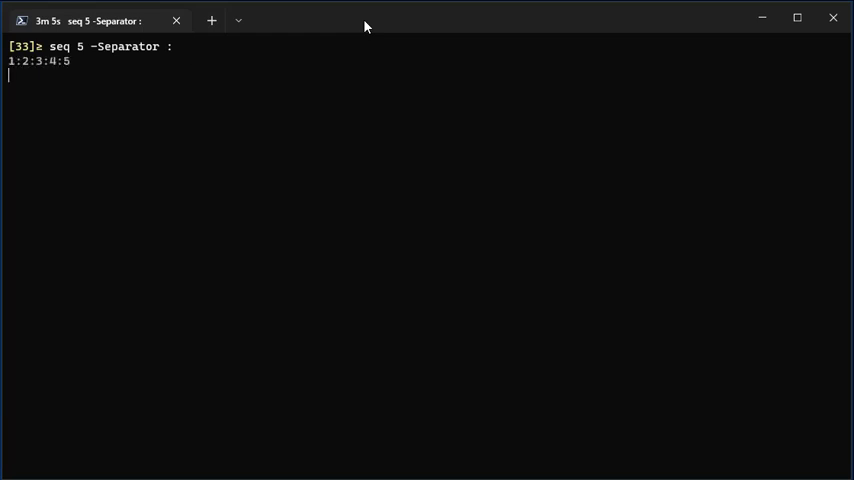
- Join 1–5 with asterisks, evaluate it via Invoke-Expression to 120, then enter seq 1 7 28
{"action": "type", "text": "seq 5 -Separator *"}
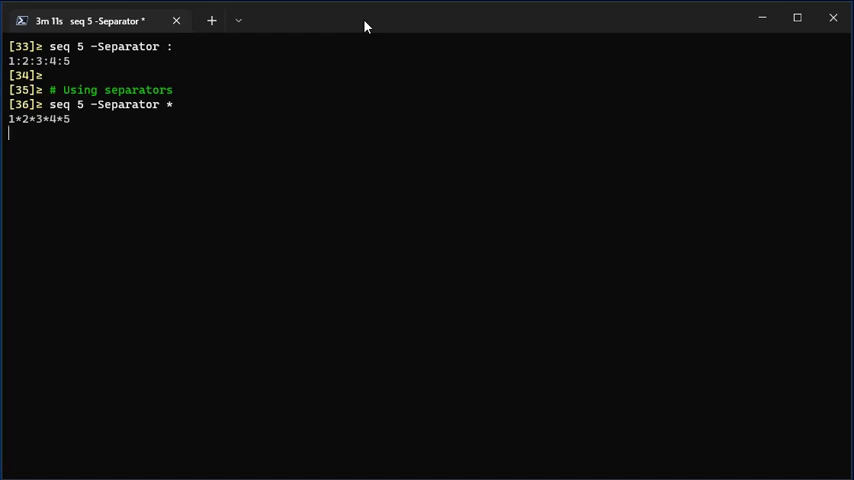
{"action": "type", "text": "seq 5 -Separator * | Invoke-Expression"}
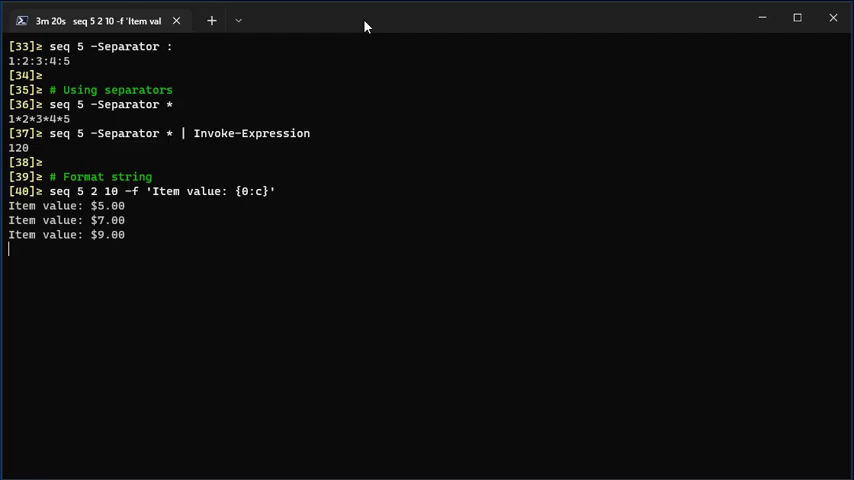
{"action": "type", "text": "seq 1 7 28"}
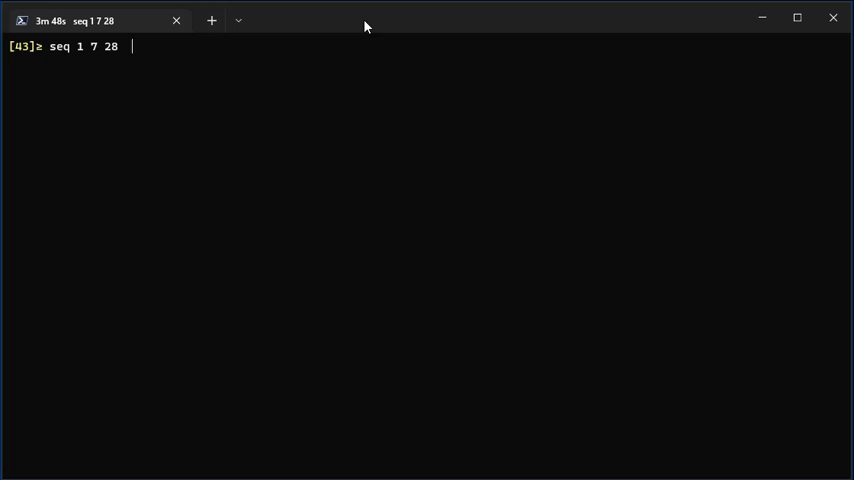
- Run seq 1 7 28, dseq 1 7 28, and dseq piped to ForEach ToShortDateString for weekly dates
{"action": "key", "text": "Return"}
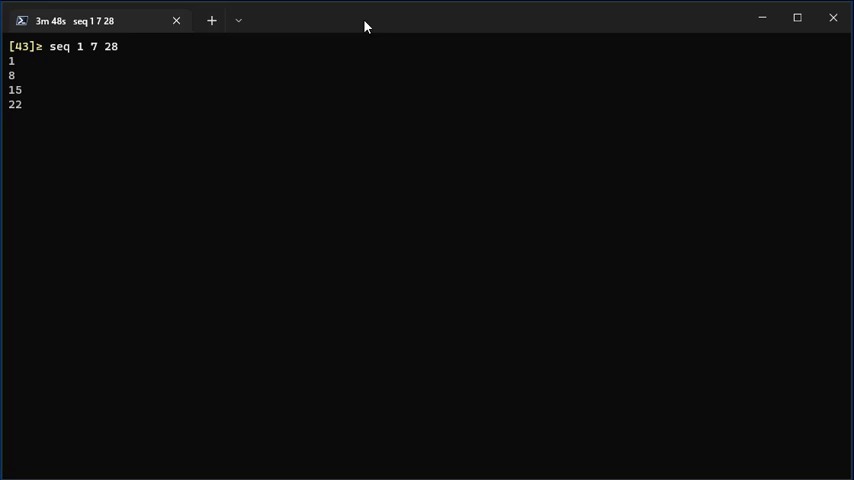
{"action": "type", "text": "dseq 1 7 28"}
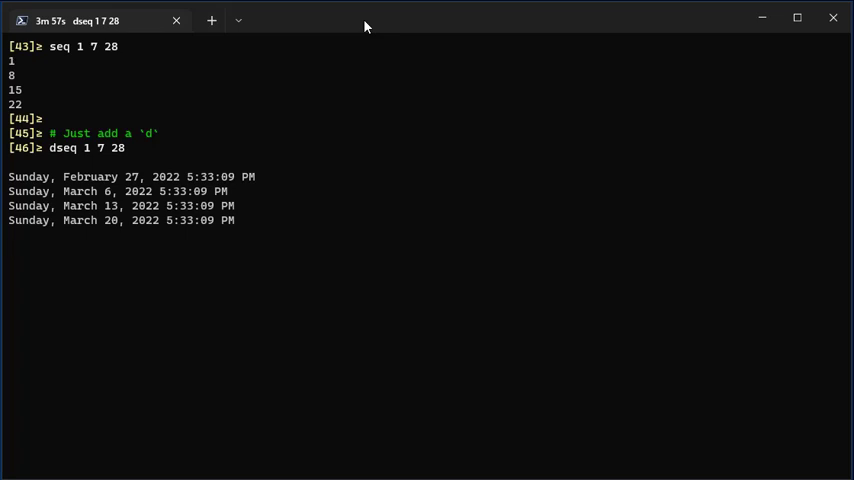
{"action": "type", "text": "dseq 1 7 28 | ForEach {$_.ToShortDateString()}"}
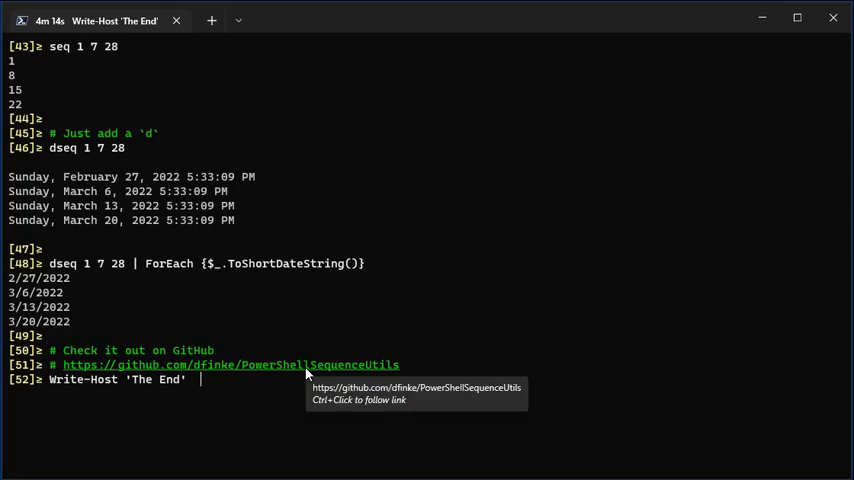
- Follow the terminal link to the PowerShellSequenceUtils GitHub page and scroll through its file list and README
{"action": "left_click", "coordinate": [230, 364]}
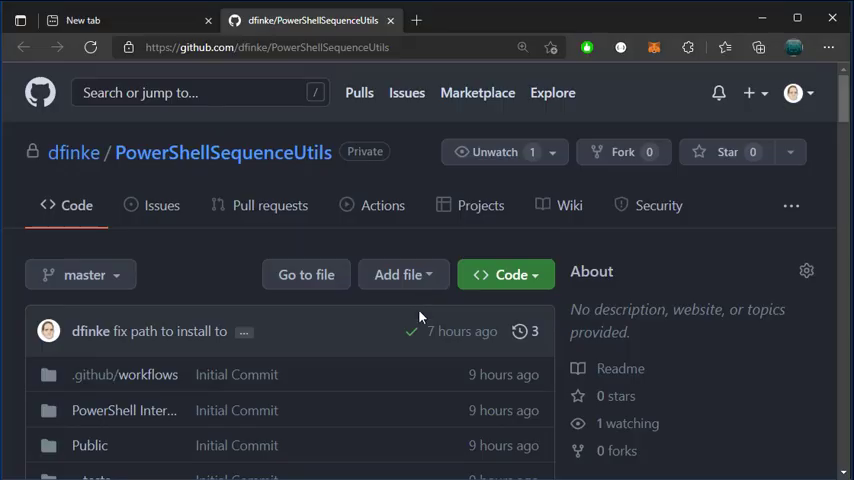
{"action": "scroll", "scroll_direction": "down", "scroll_amount": 3}
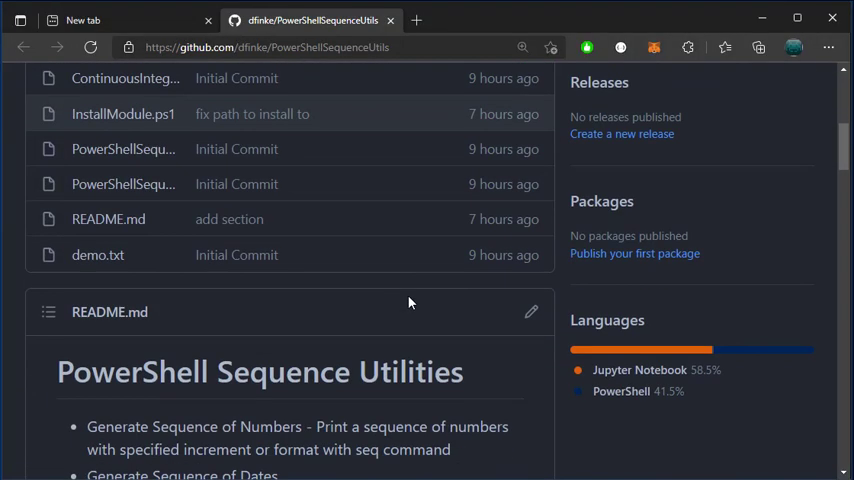
{"action": "scroll", "scroll_direction": "up", "scroll_amount": 3}
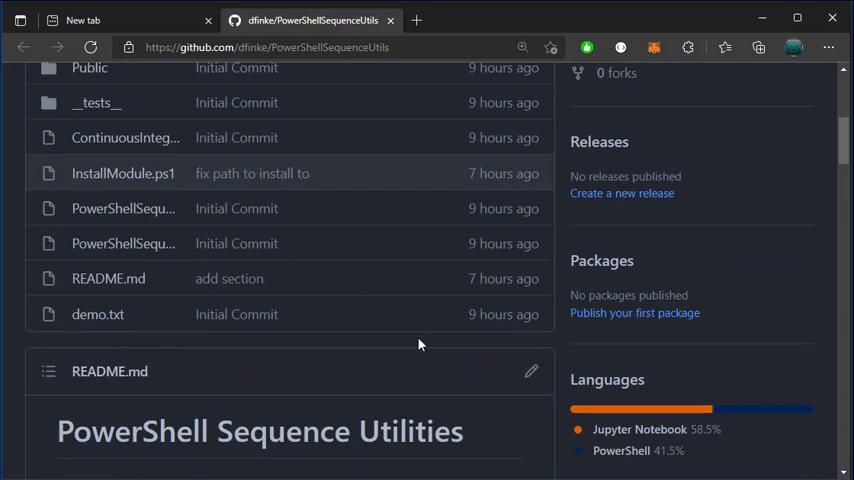